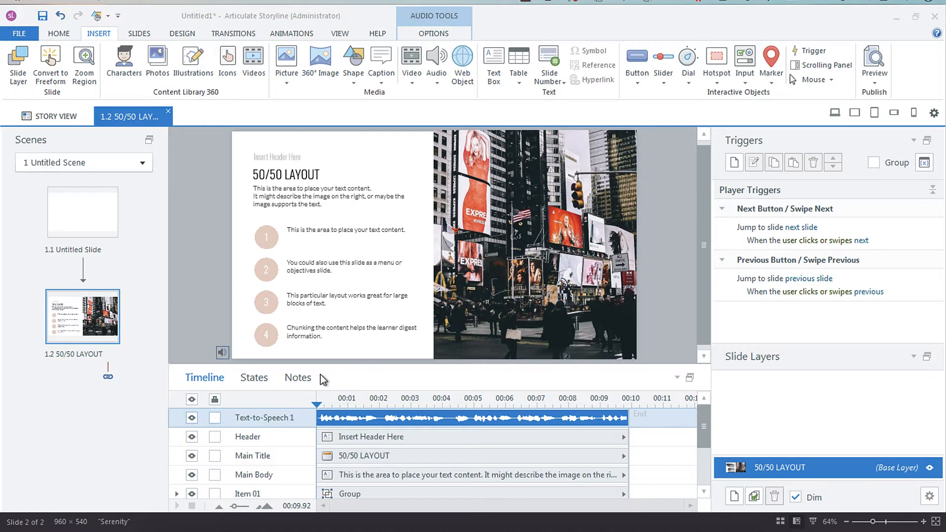
{"action": "mouse_move", "coordinate": [454, 394]}
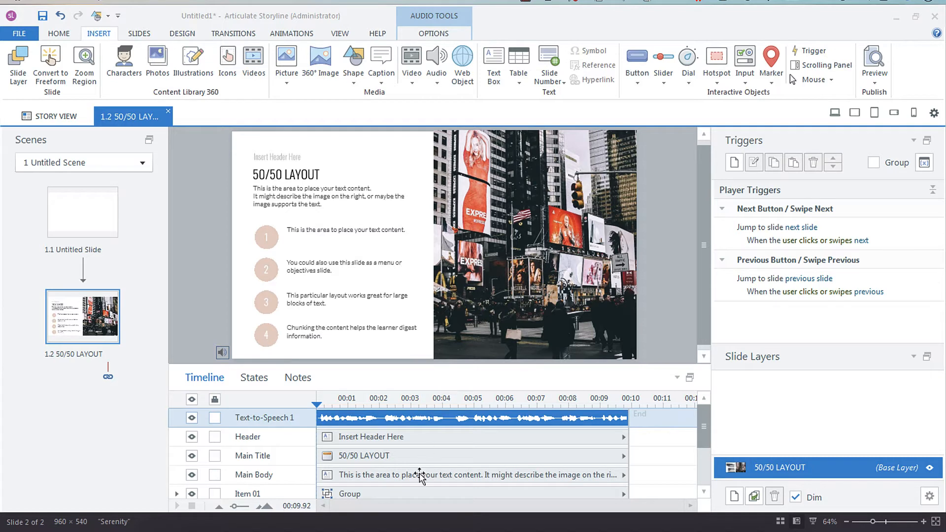
{"action": "mouse_move", "coordinate": [744, 438]}
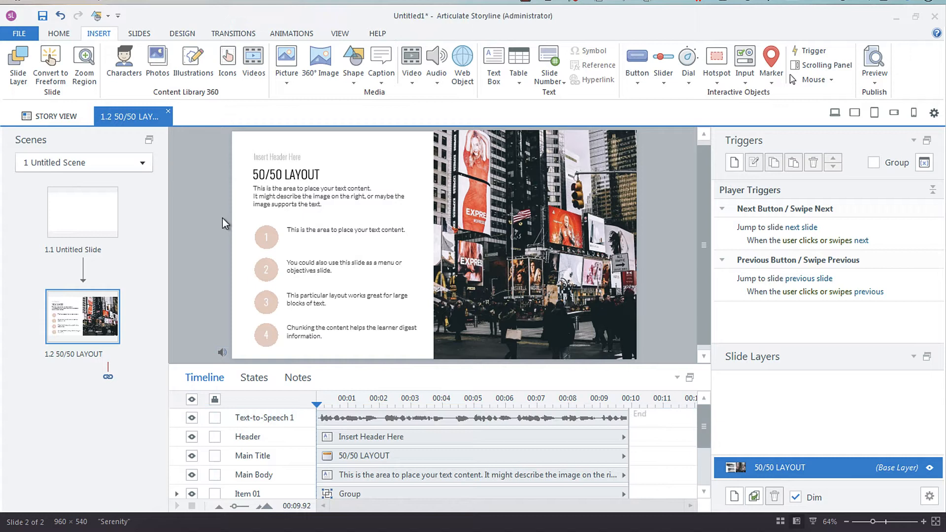
Select Items 01–04 and bring up their animation options.
{"action": "left_click", "coordinate": [344, 284]}
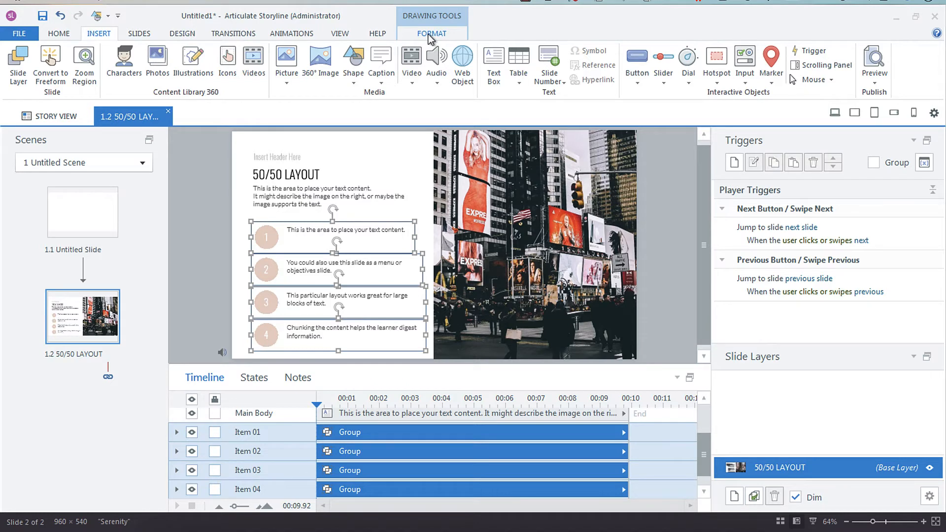
{"action": "left_click", "coordinate": [432, 33]}
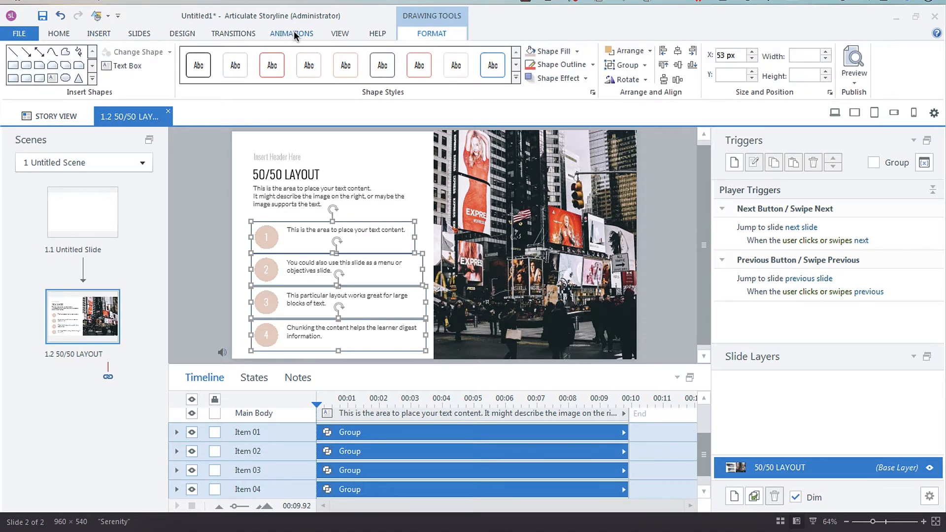
{"action": "left_click", "coordinate": [292, 34]}
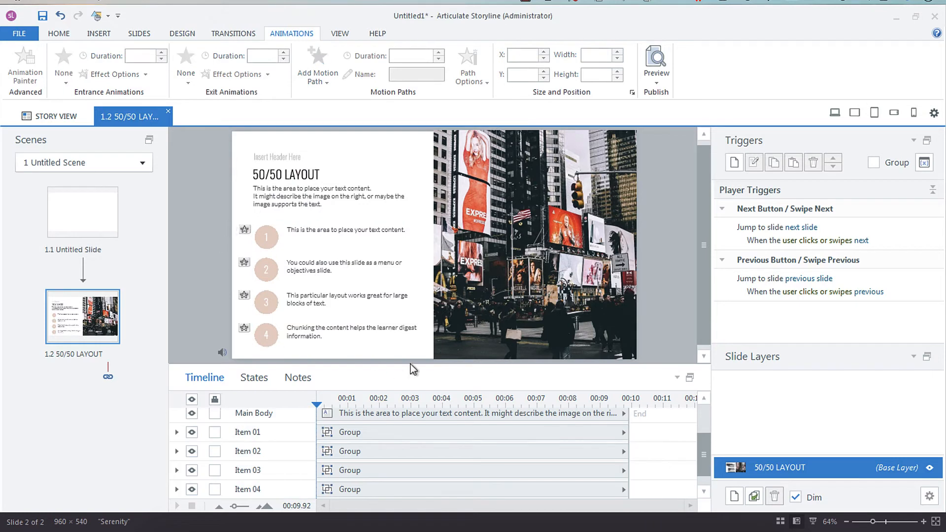
{"action": "mouse_move", "coordinate": [342, 495]}
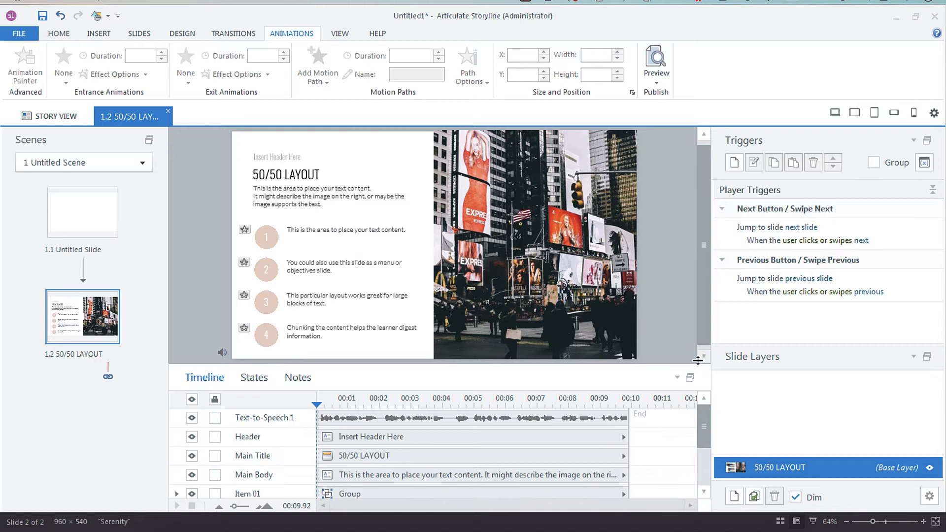
{"action": "mouse_move", "coordinate": [286, 459]}
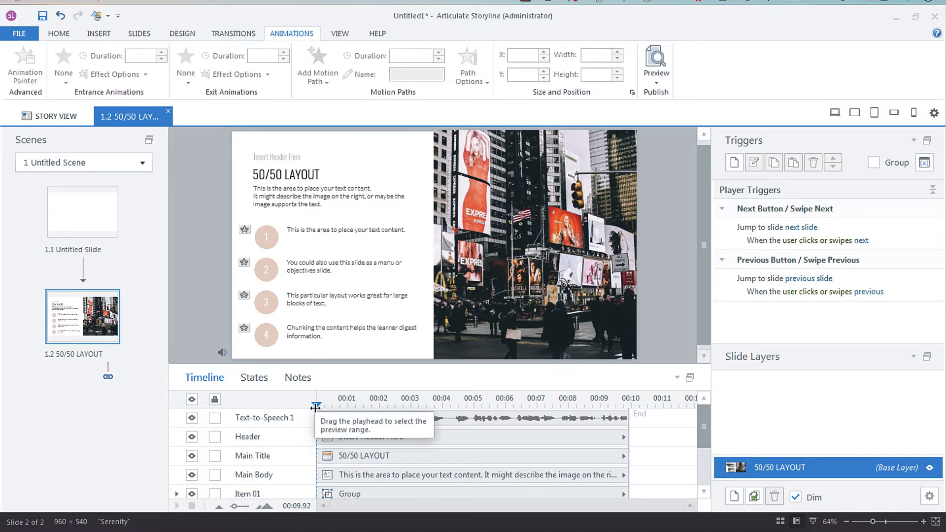
{"action": "mouse_move", "coordinate": [228, 496]}
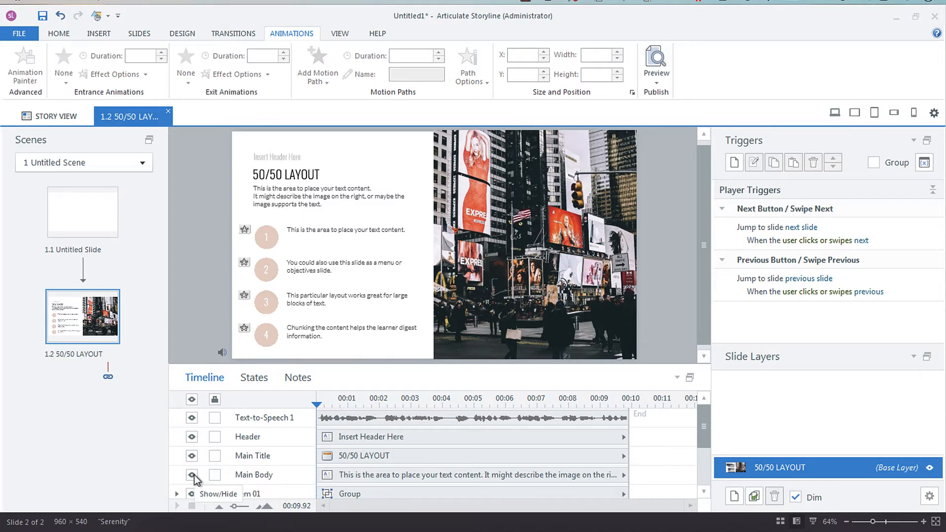
Add a cue point on the narration timeline during playback.
{"action": "left_click", "coordinate": [192, 475]}
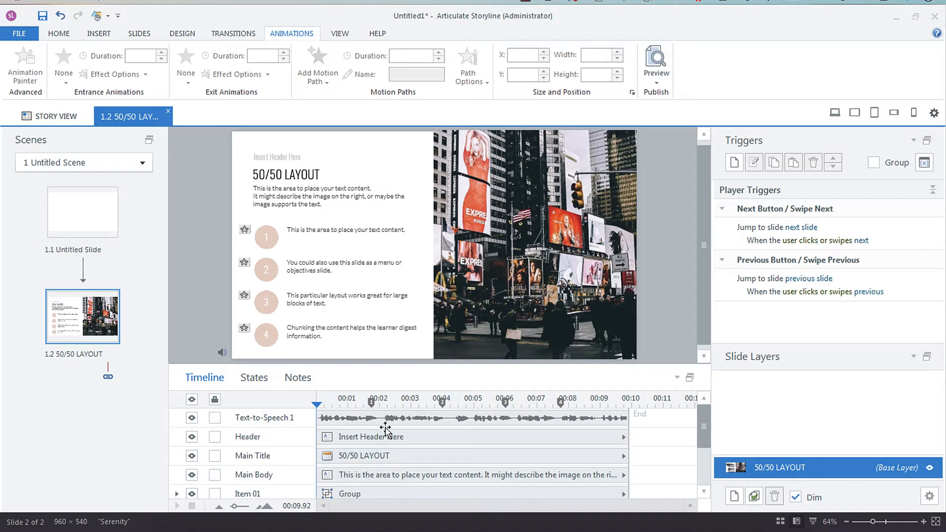
{"action": "mouse_move", "coordinate": [372, 412]}
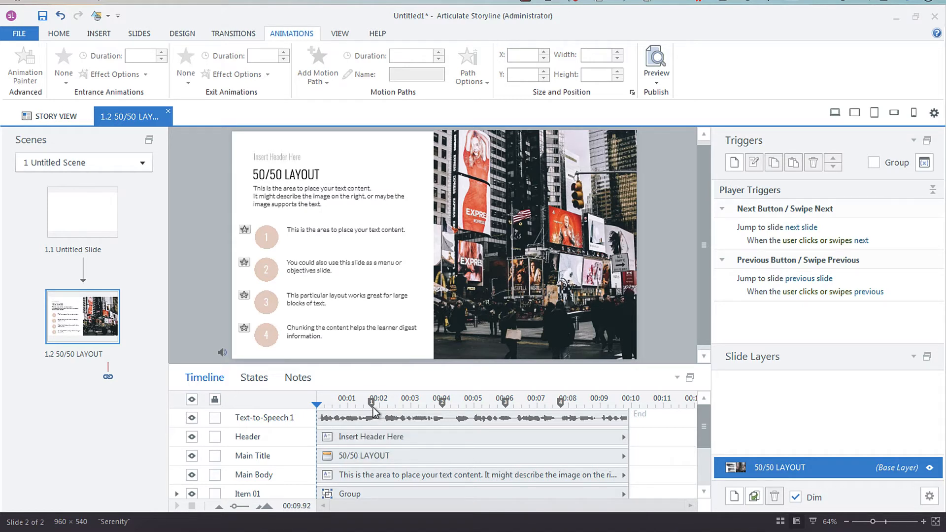
{"action": "mouse_move", "coordinate": [355, 415]}
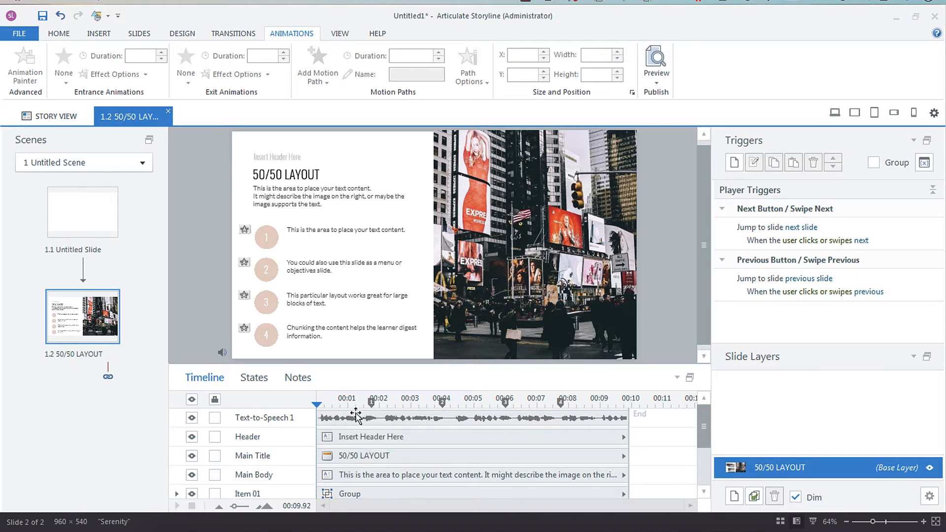
{"action": "mouse_move", "coordinate": [356, 418]}
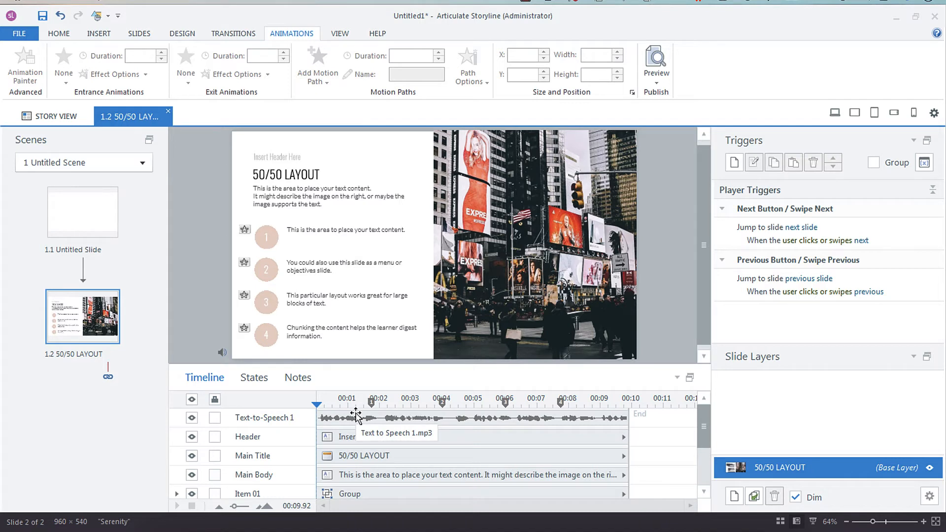
{"action": "mouse_move", "coordinate": [392, 414]}
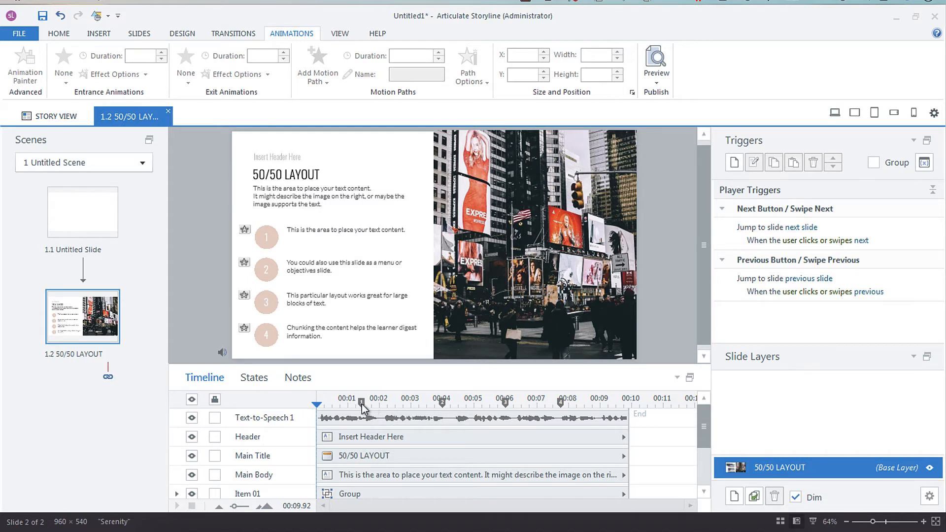
{"action": "mouse_move", "coordinate": [435, 404]}
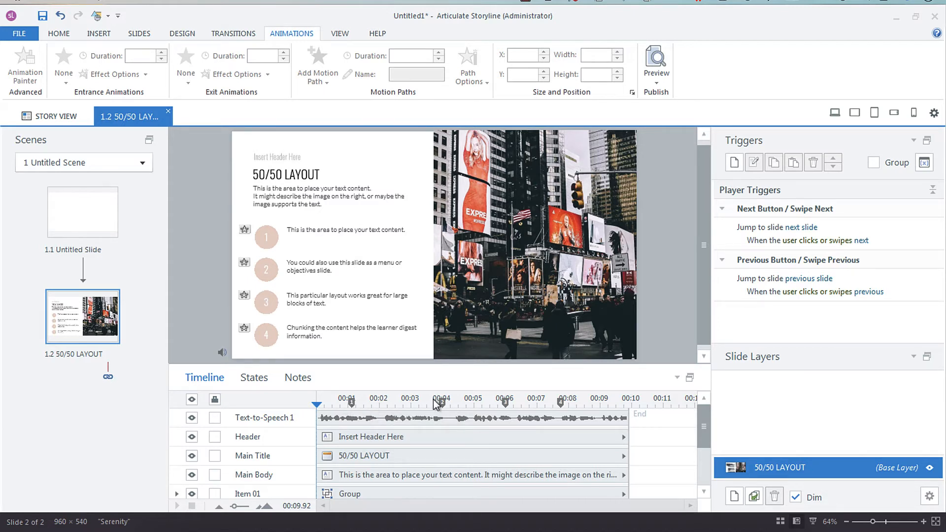
{"action": "mouse_move", "coordinate": [508, 410]}
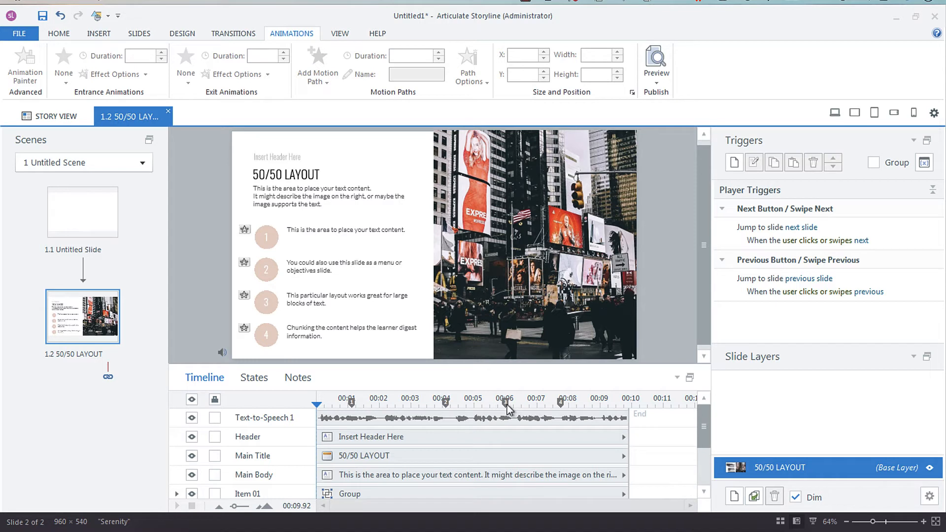
{"action": "mouse_move", "coordinate": [571, 406]}
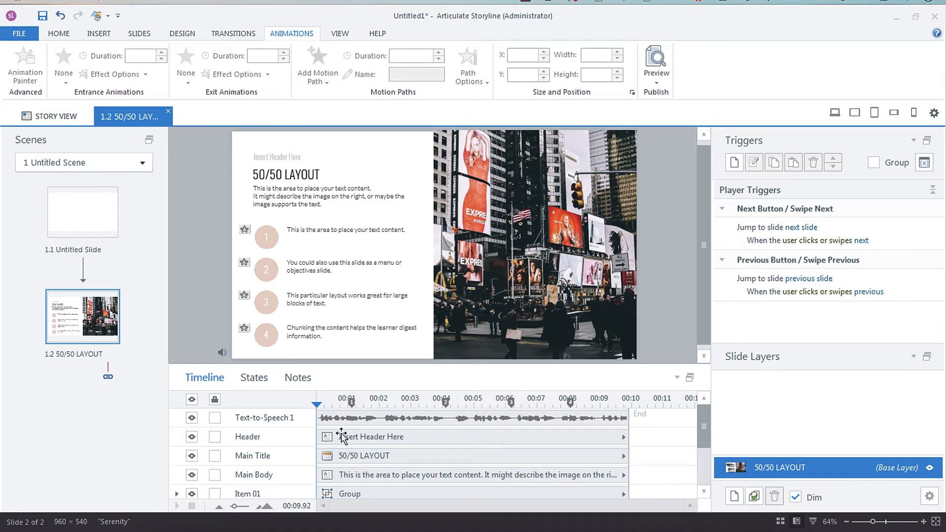
{"action": "mouse_move", "coordinate": [687, 434]}
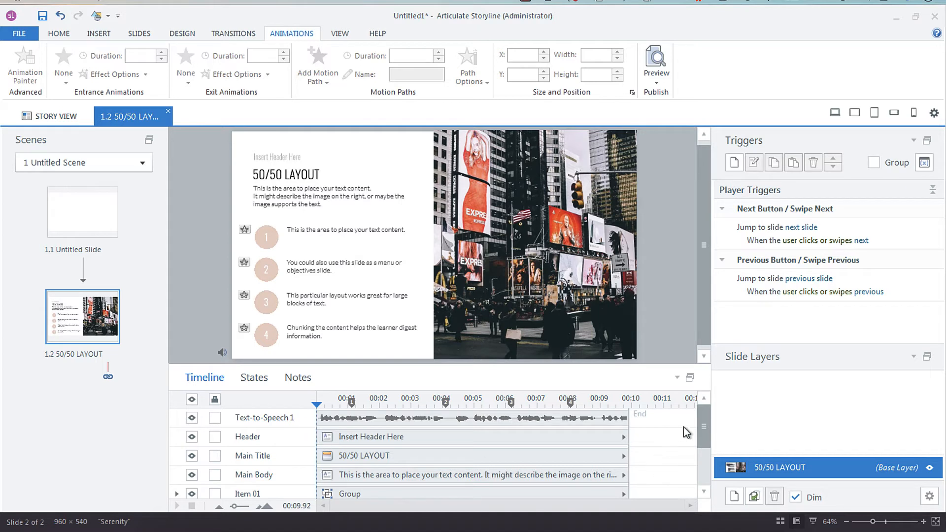
{"action": "scroll", "scroll_direction": "down", "scroll_amount": 3}
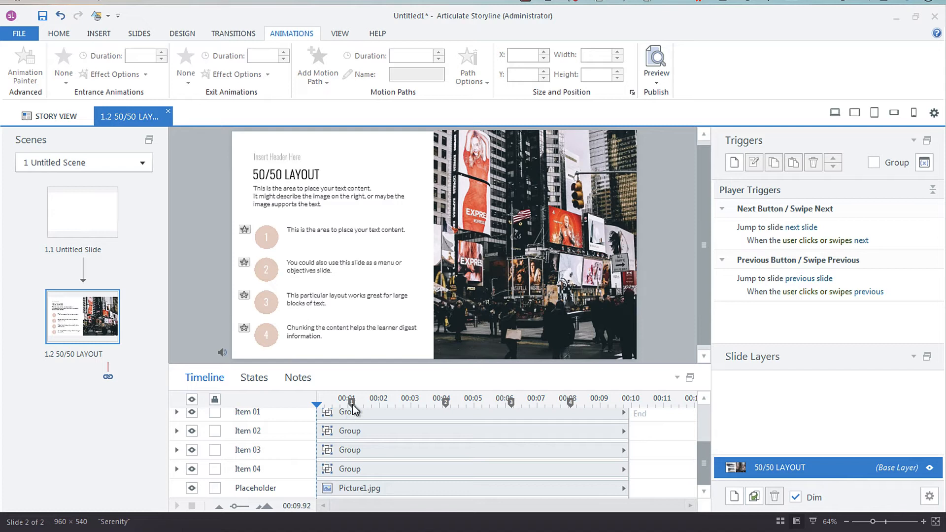
{"action": "right_click", "coordinate": [352, 403]}
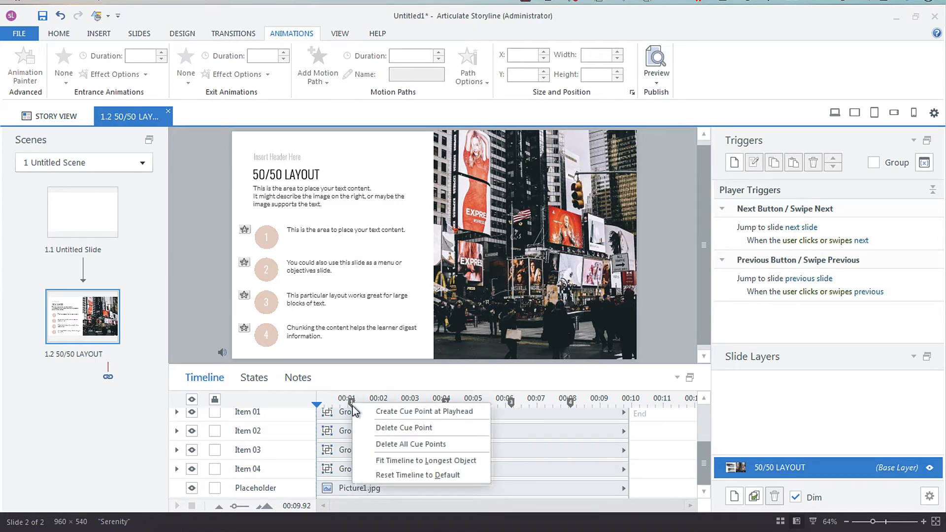
{"action": "mouse_move", "coordinate": [404, 427]}
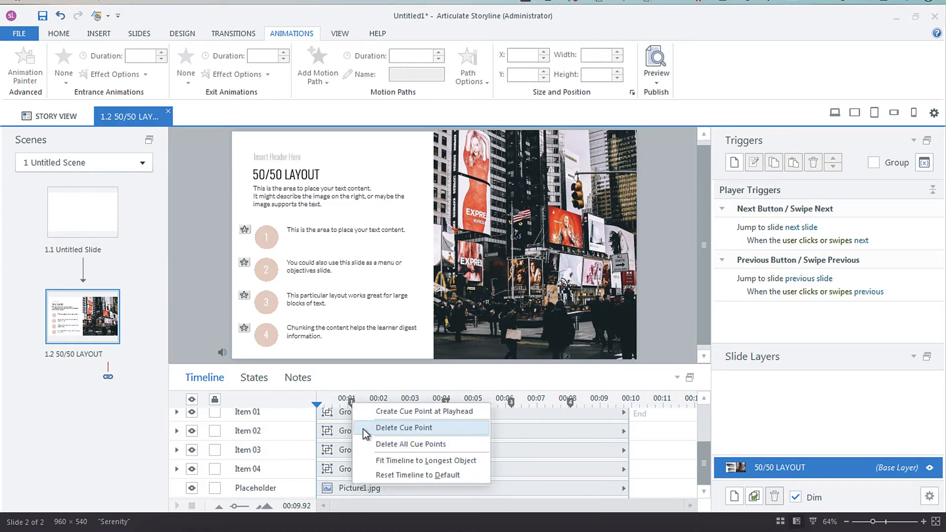
{"action": "mouse_move", "coordinate": [410, 444]}
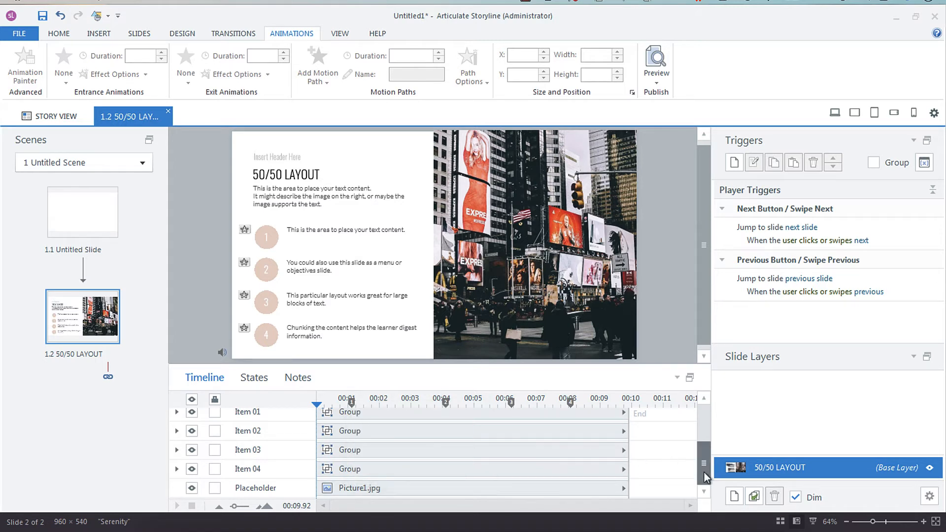
{"action": "mouse_move", "coordinate": [349, 464]}
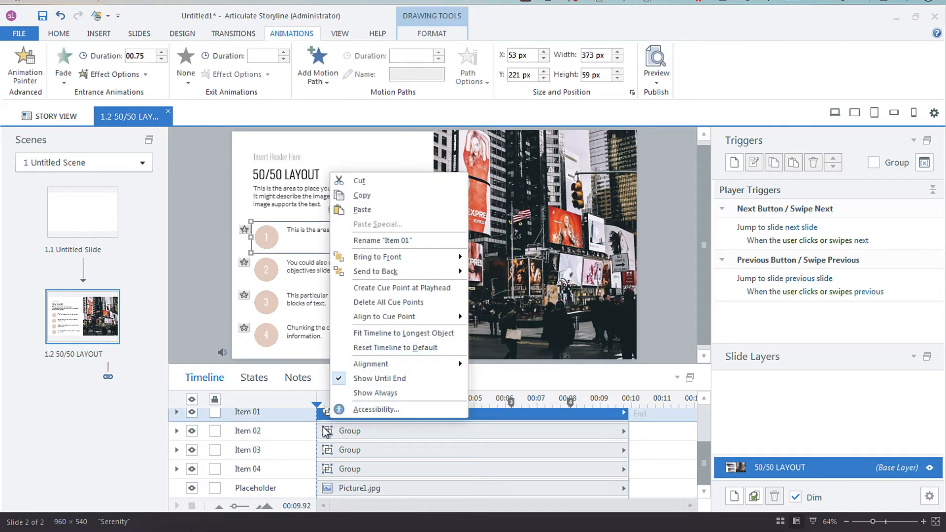
{"action": "mouse_move", "coordinate": [383, 316]}
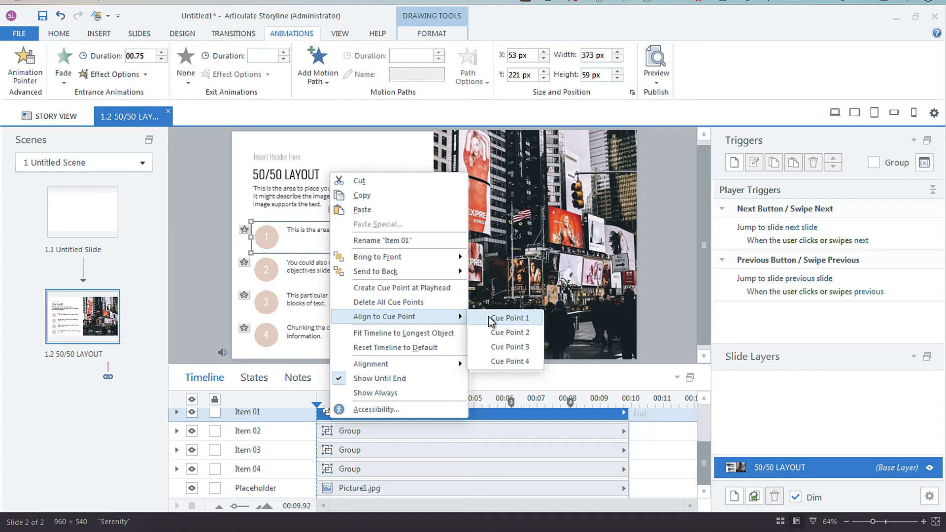
Align Item 01 to cue point 1 and bring up timing for Items 02 and 04.
{"action": "left_click", "coordinate": [508, 318]}
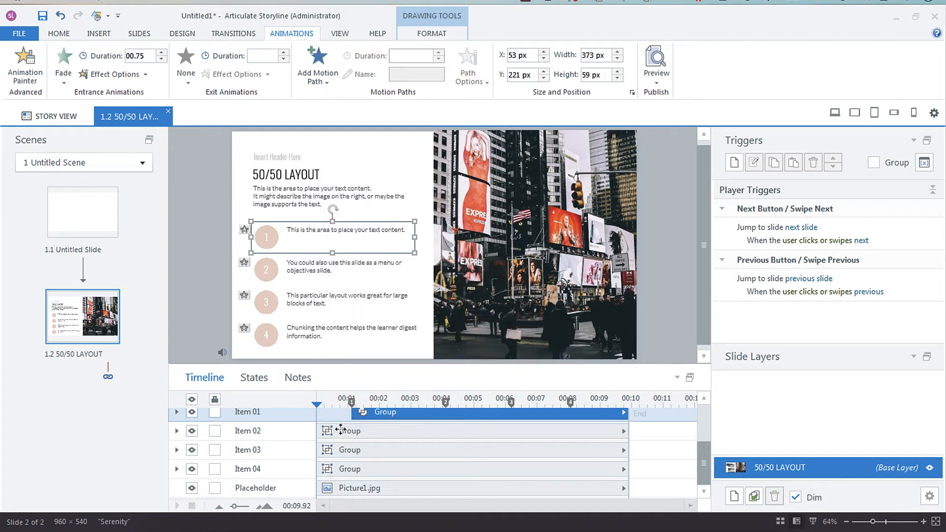
{"action": "right_click", "coordinate": [350, 430]}
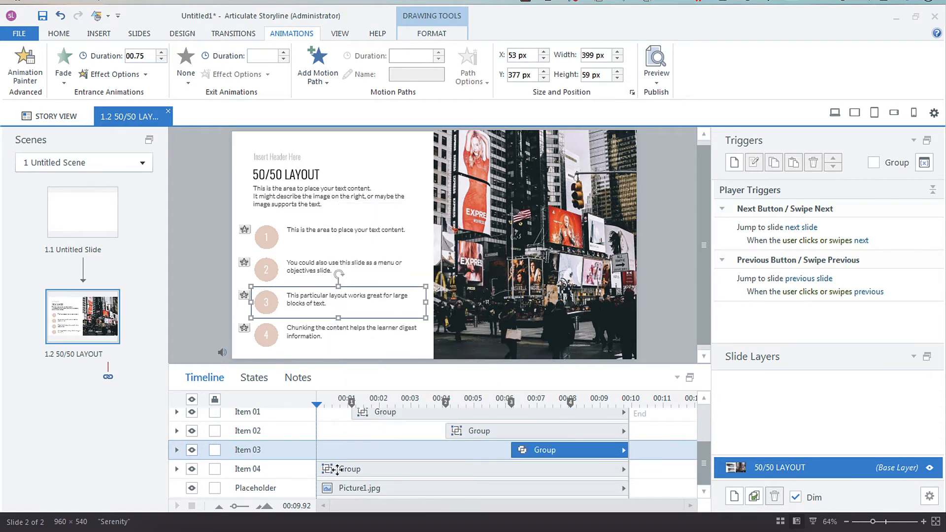
{"action": "right_click", "coordinate": [346, 469]}
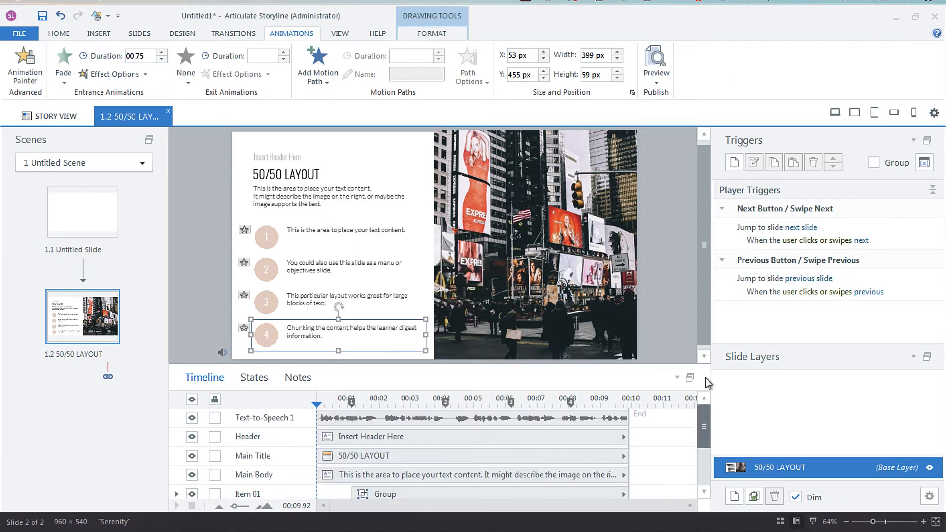
Preview the cue-timed 50/50 layout slide and return to editing.
{"action": "left_click", "coordinate": [264, 417]}
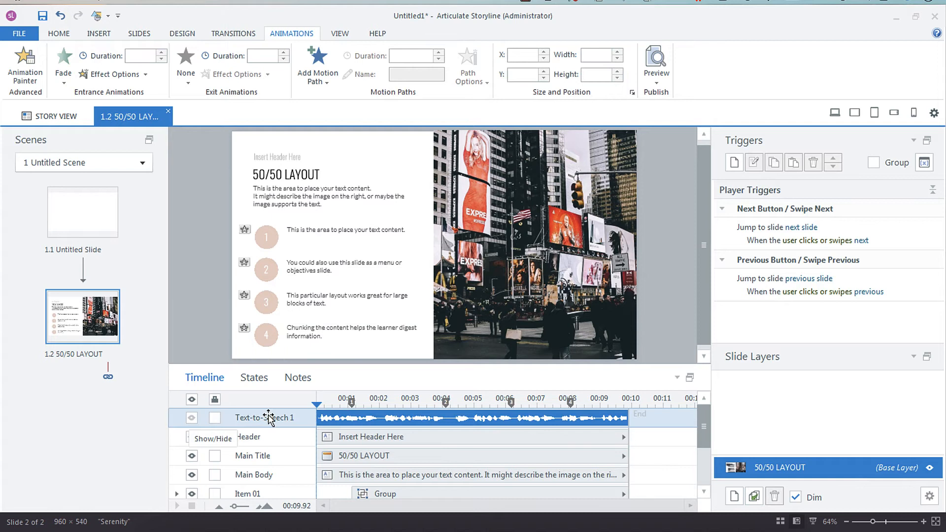
{"action": "scroll", "scroll_direction": "down", "scroll_amount": 3}
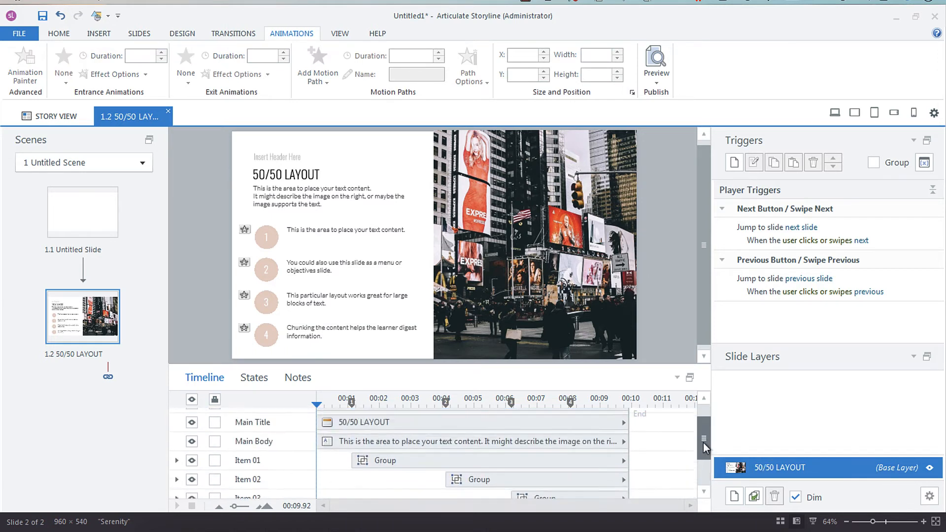
{"action": "scroll", "scroll_direction": "down", "scroll_amount": 3}
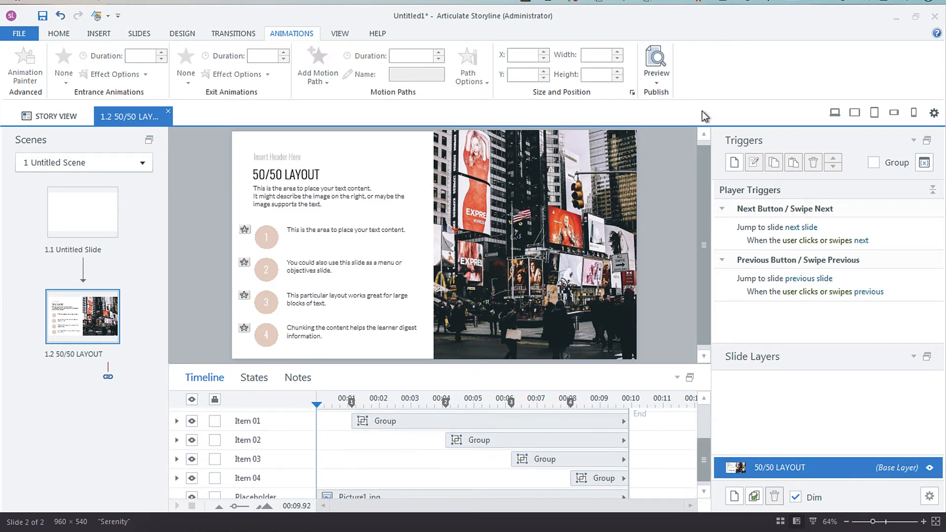
{"action": "mouse_move", "coordinate": [656, 63]}
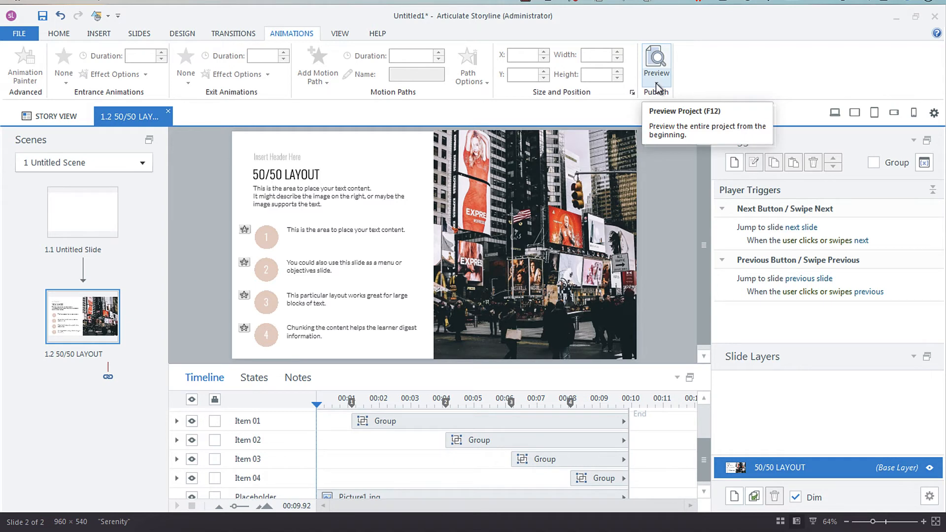
{"action": "left_click", "coordinate": [656, 63]}
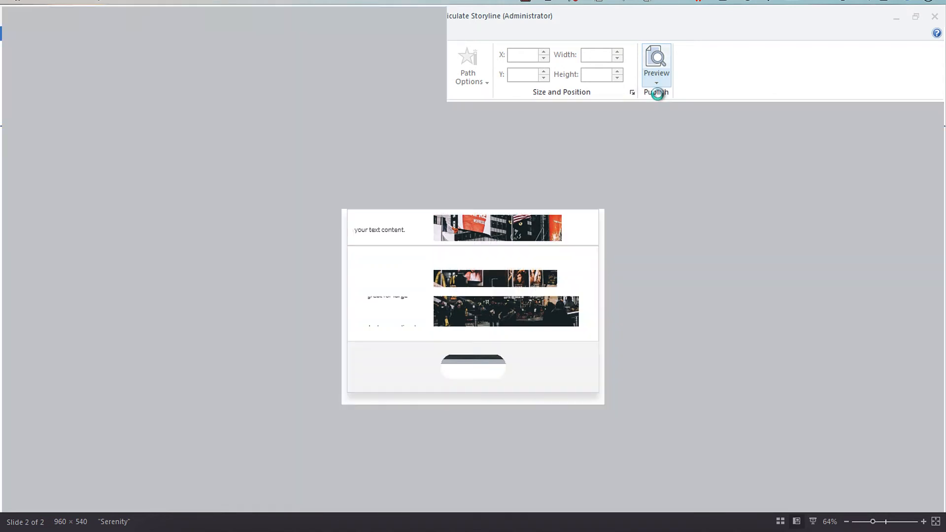
{"action": "left_click", "coordinate": [656, 63]}
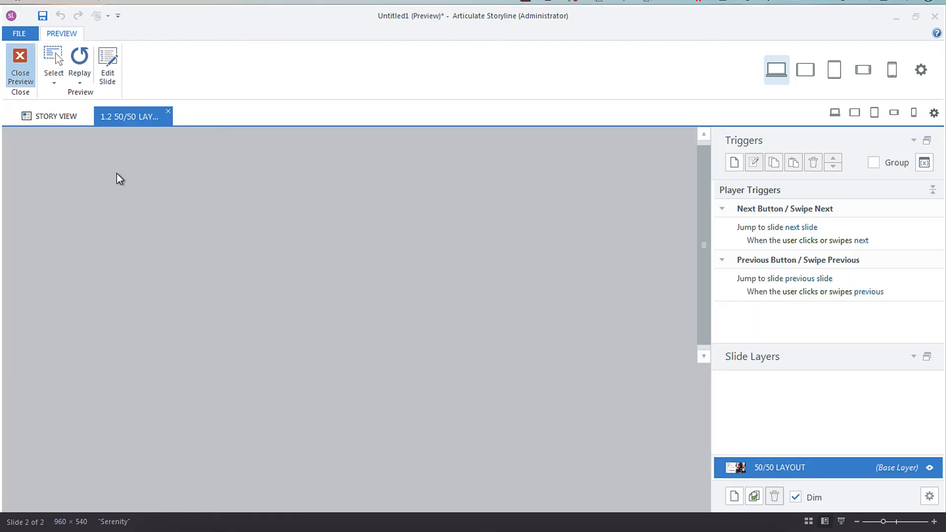
{"action": "left_click", "coordinate": [20, 66]}
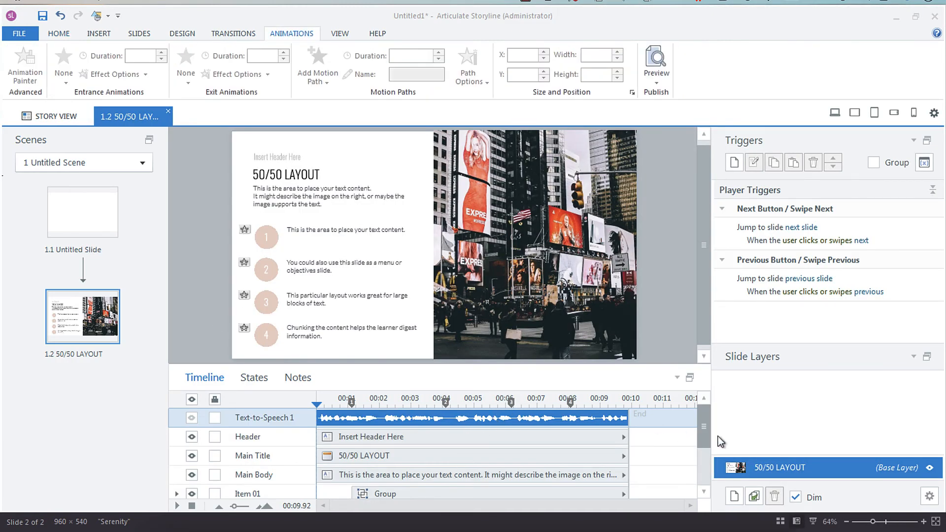
Switch to slide 1.1 Untitled Slide for editing.
{"action": "scroll", "scroll_direction": "down", "scroll_amount": 3}
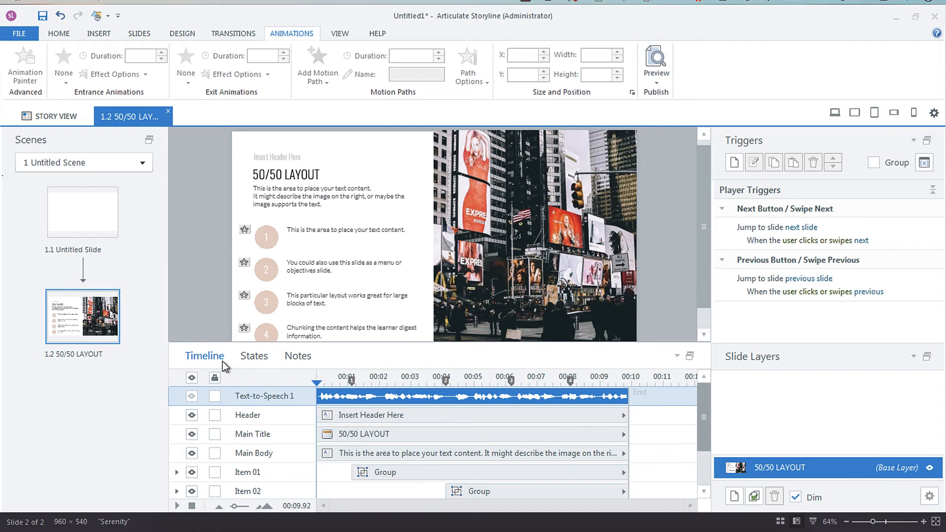
{"action": "left_click", "coordinate": [81, 211]}
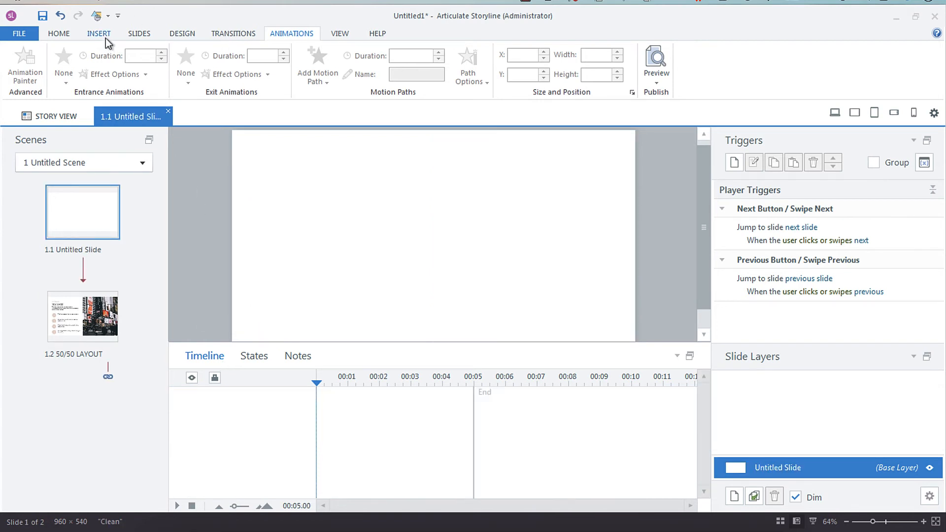
Draw a text box near the slide top containing placeholder lines 'dsfdsfdsfd' and 'dsfdsfdsfds'.
{"action": "left_click", "coordinate": [99, 33]}
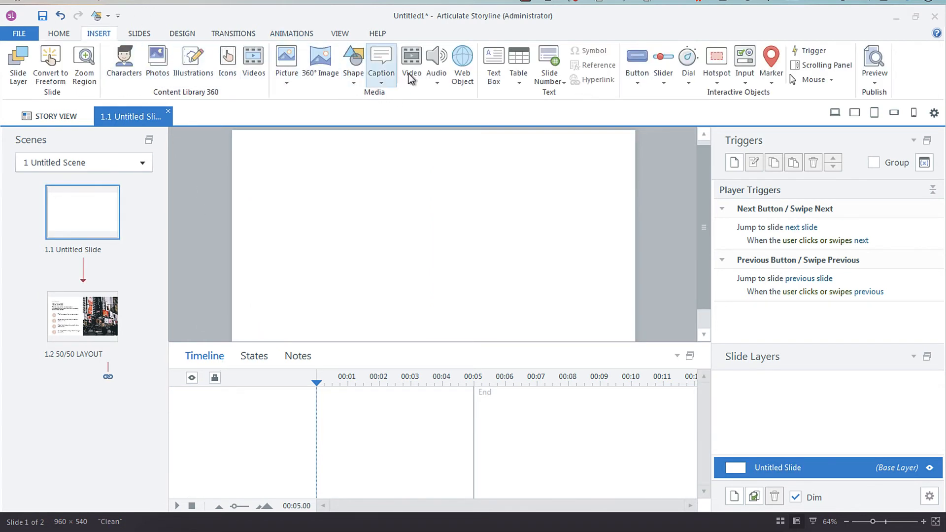
{"action": "left_click_drag", "start_coordinate": [281, 151], "coordinate": [480, 326]}
{"action": "type", "text": "dfdsfdsfdsfdsfdf"}
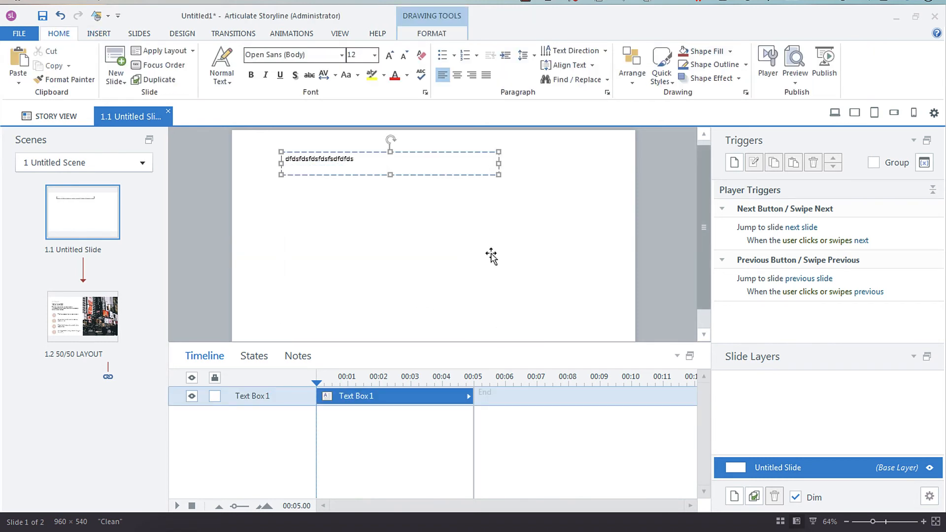
{"action": "type", "text": "dsfdsfdsfd"}
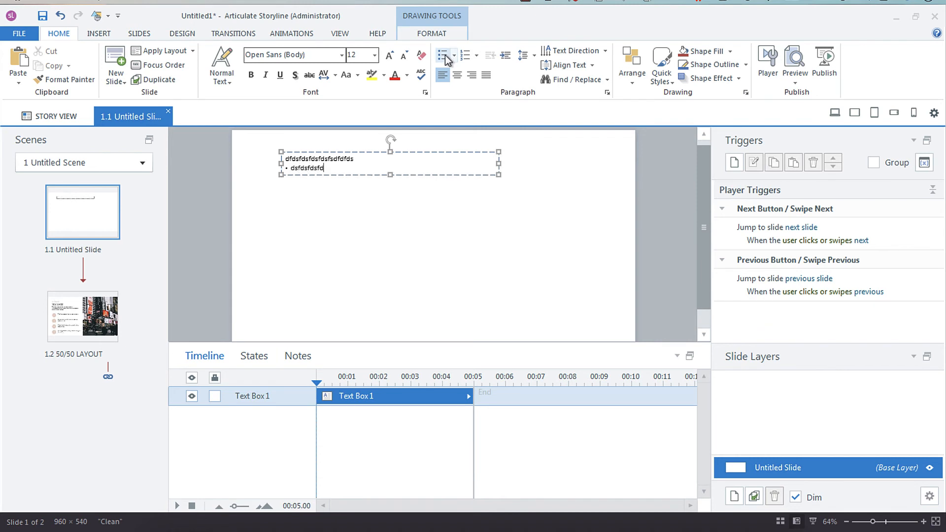
{"action": "type", "text": "dsfdsfdsfds"}
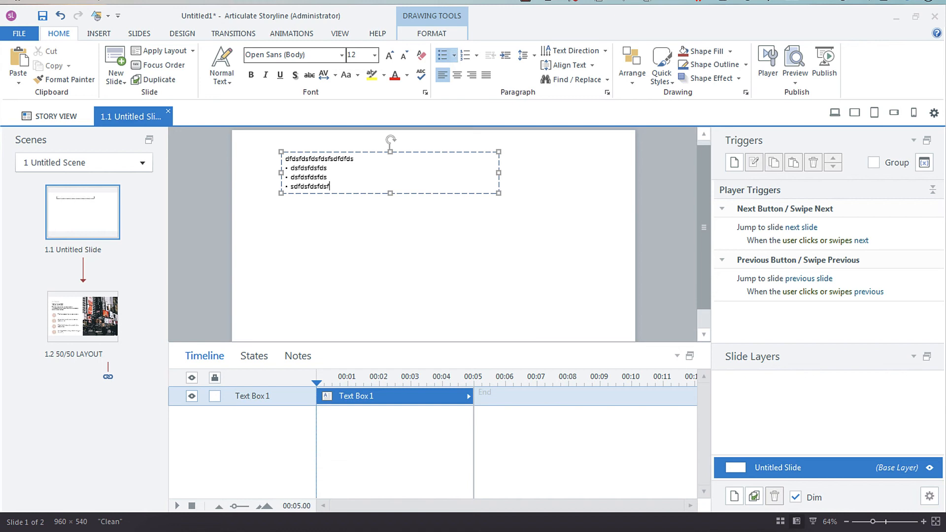
{"action": "left_click", "coordinate": [292, 34]}
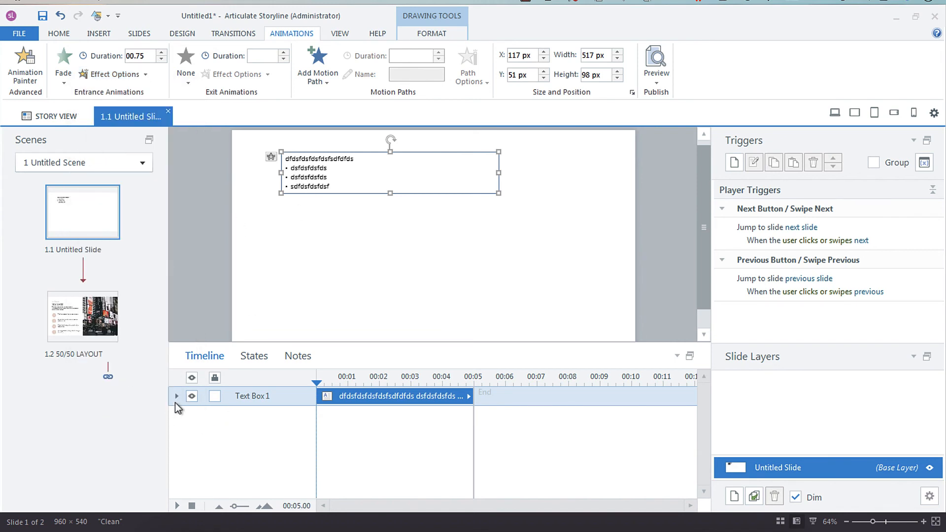
Add a cue point near 1 s and expand Text Box 1 into its paragraphs.
{"action": "left_click", "coordinate": [176, 396]}
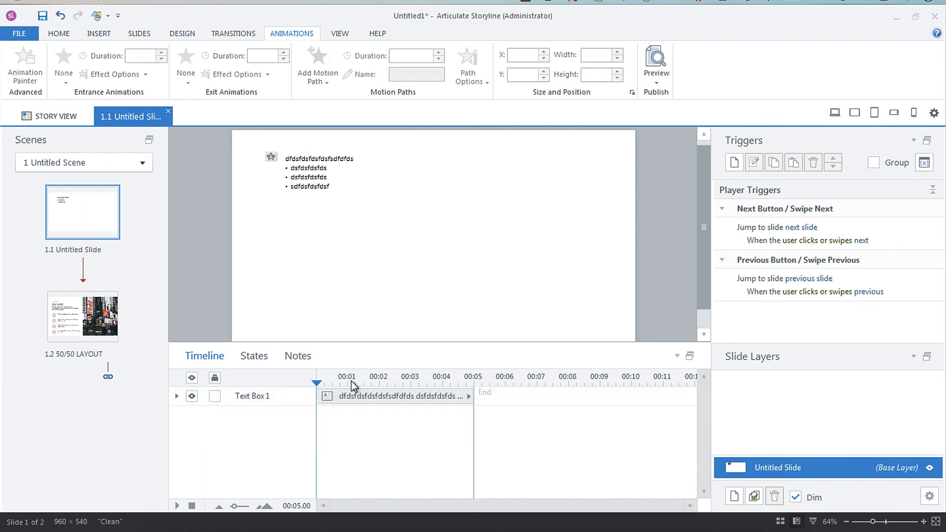
{"action": "left_click", "coordinate": [377, 377]}
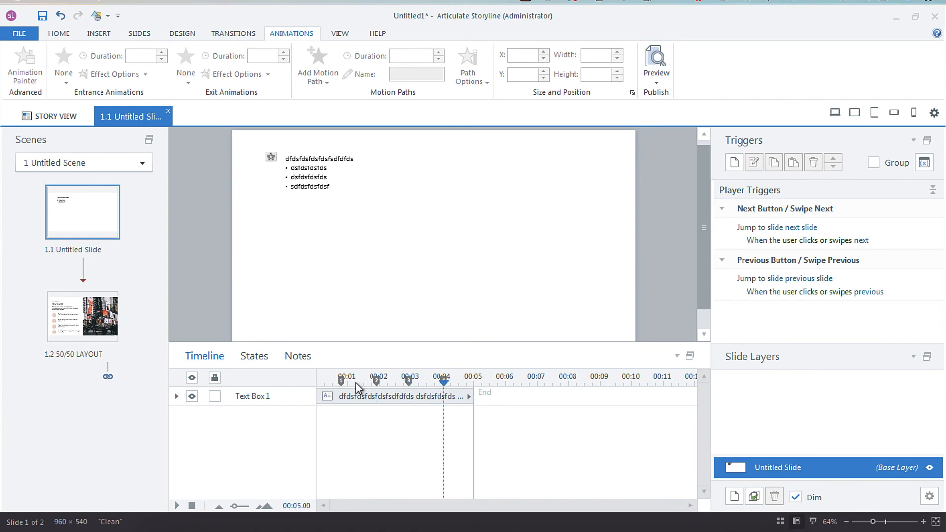
{"action": "left_click", "coordinate": [176, 396]}
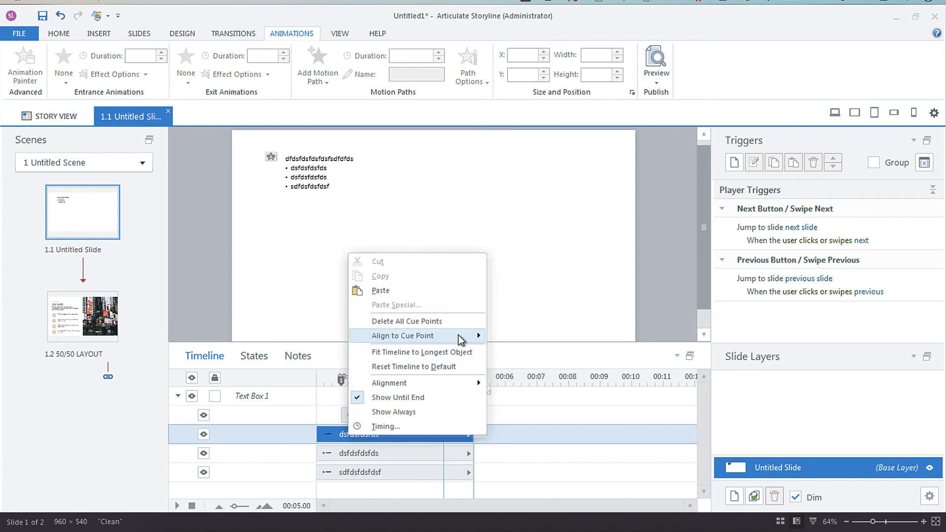
Align the second and last paragraphs to their respective cue points.
{"action": "left_click", "coordinate": [402, 335]}
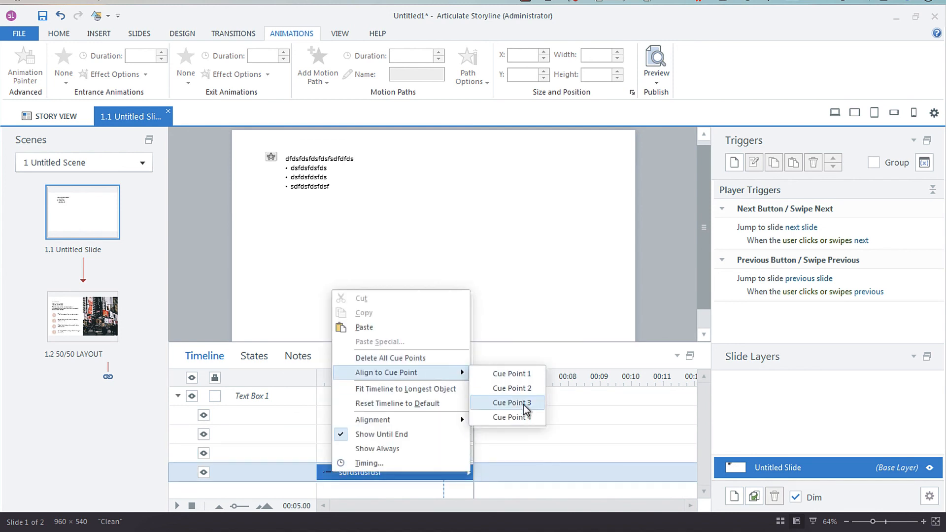
{"action": "left_click", "coordinate": [511, 402]}
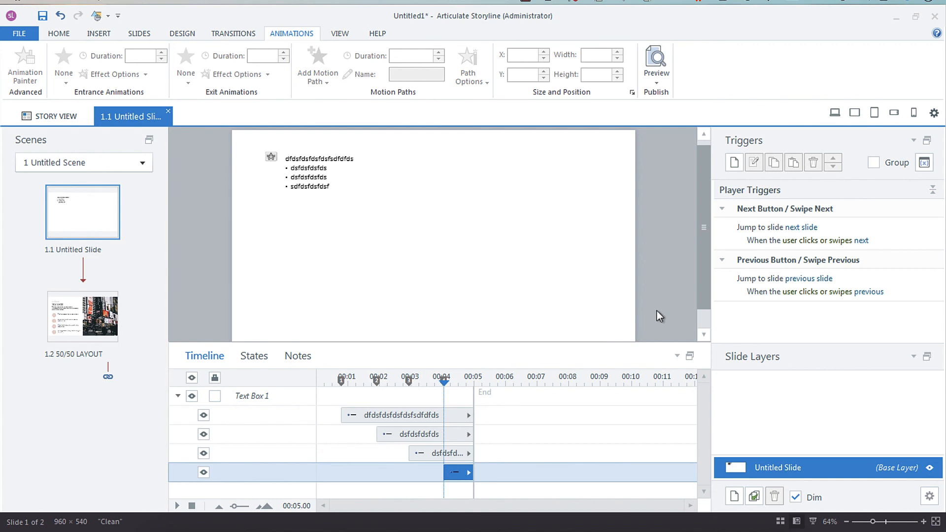